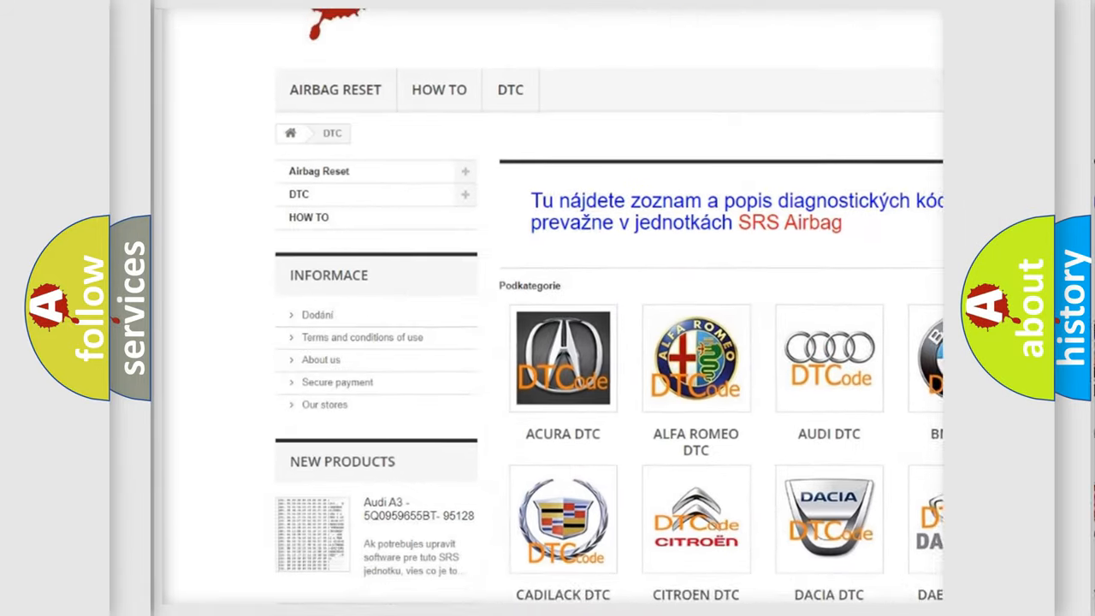
scroll("down", 3)
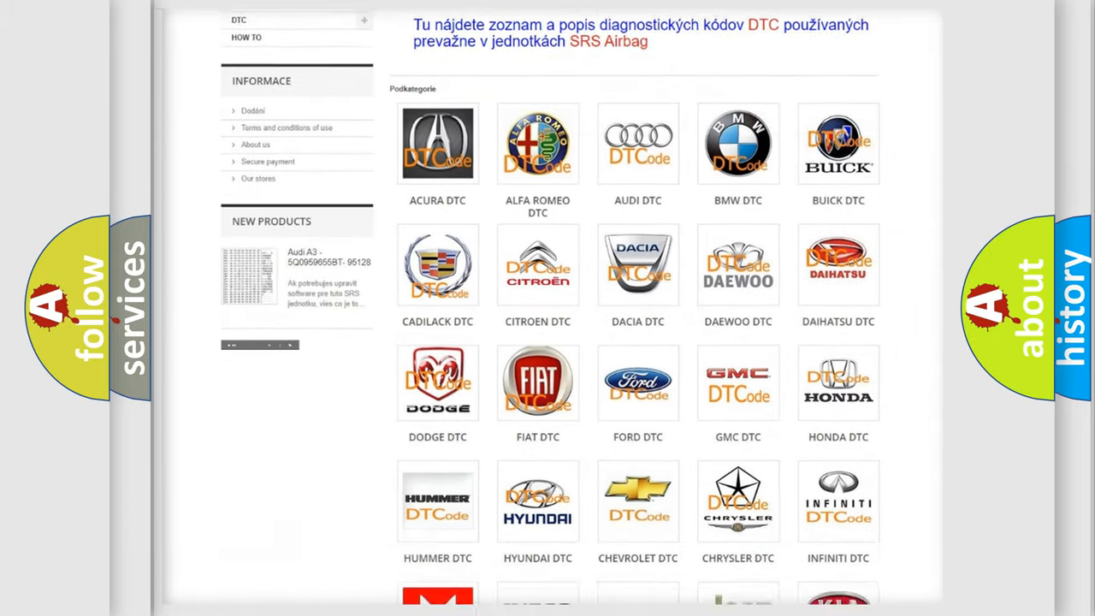
scroll("down", 3)
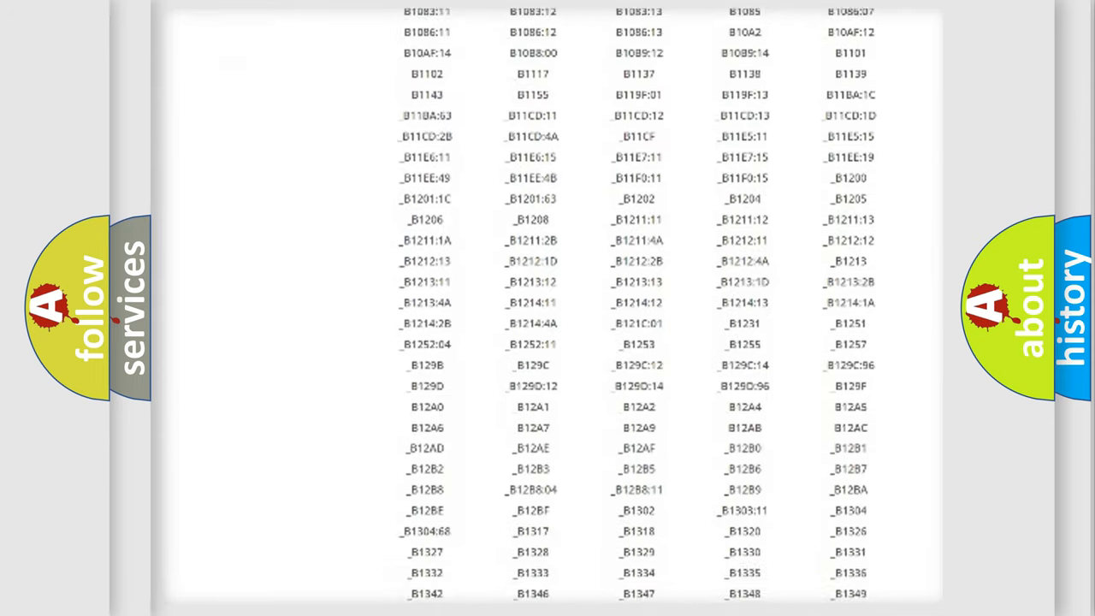
scroll("down", 3)
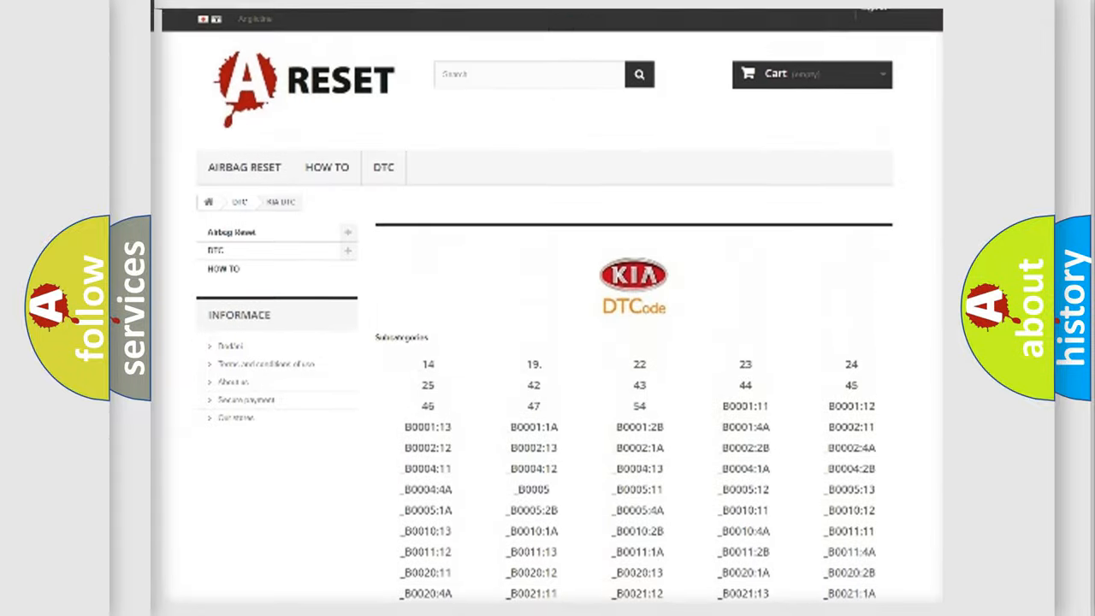
scroll("up", 3)
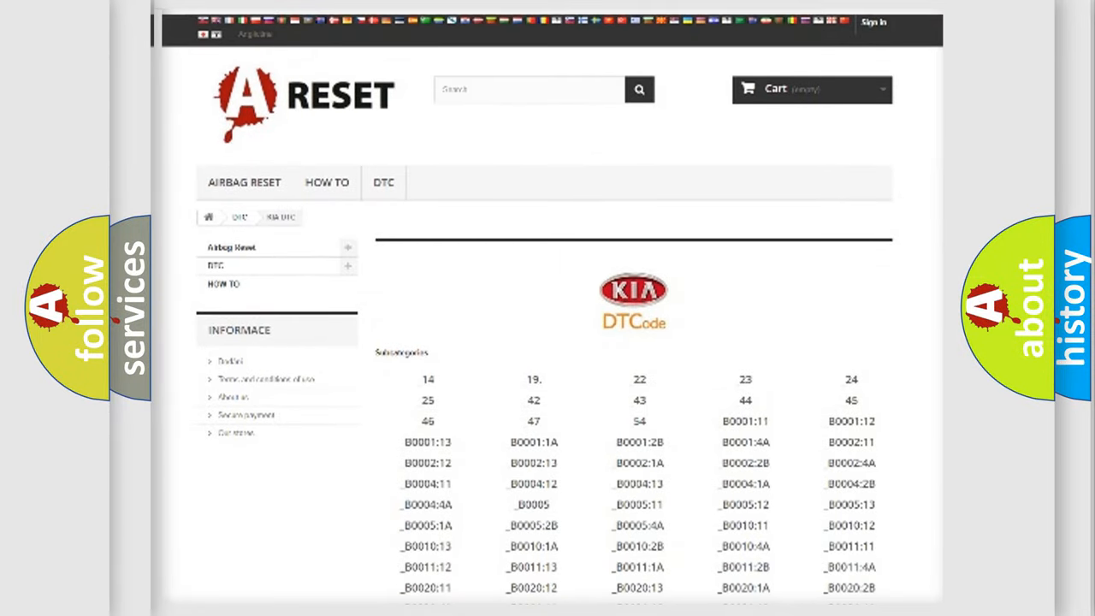